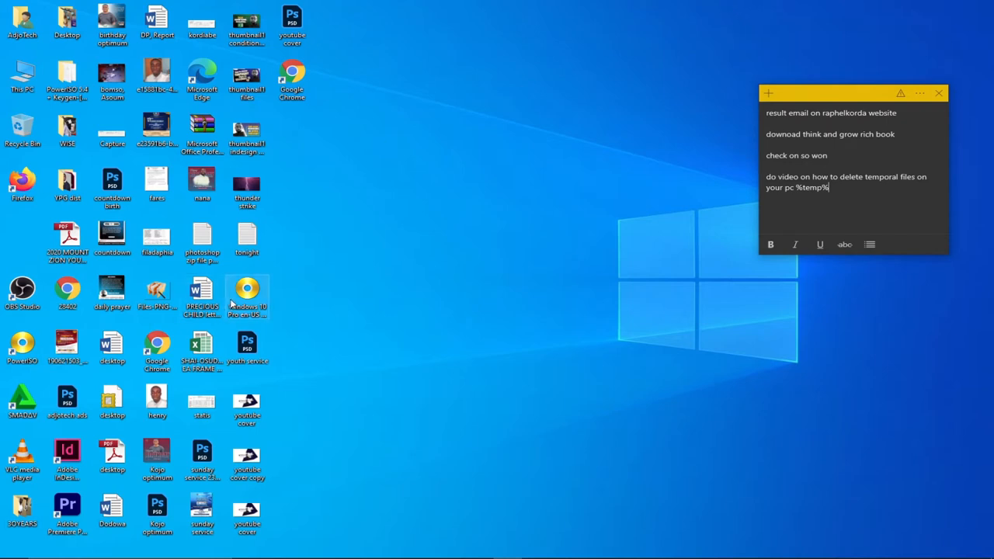
pyautogui.moveTo(592, 348)
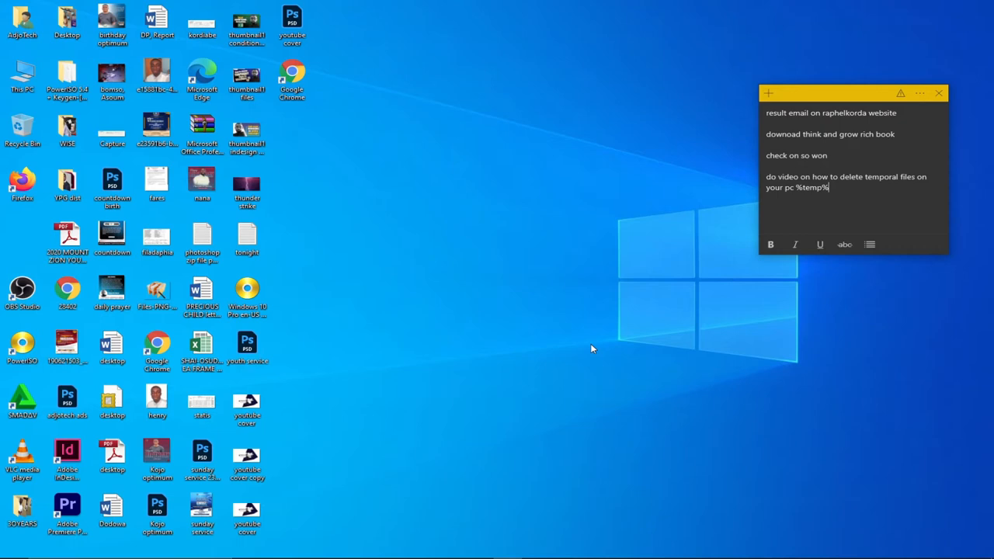
pyautogui.moveTo(606, 347)
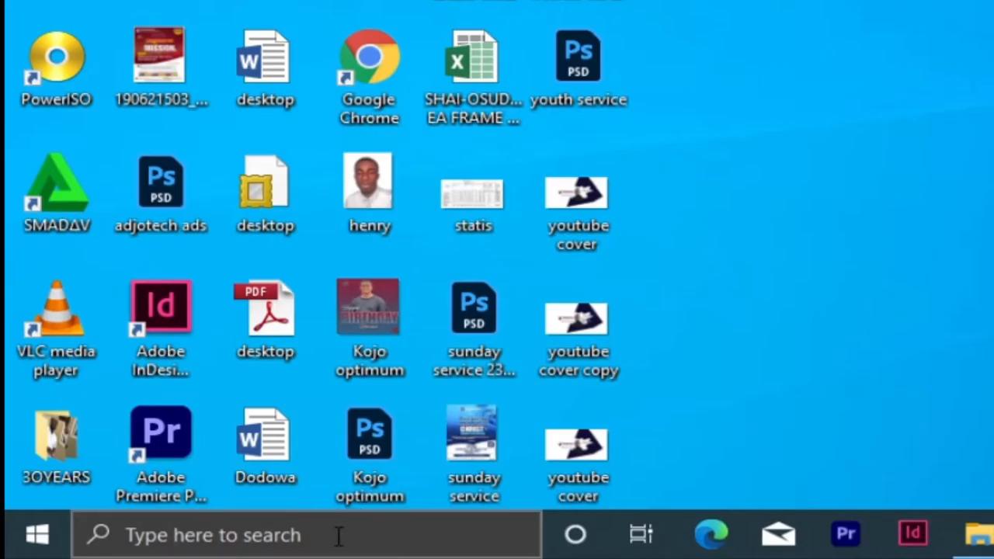
# - Search Windows for %temp% to open the user's Temp folder
pyautogui.click(214, 534)
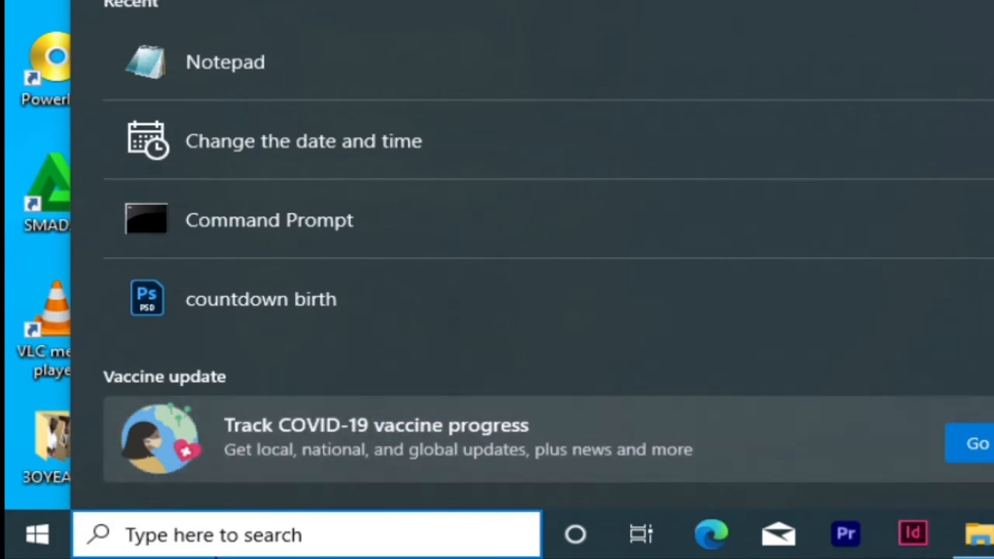
pyautogui.write('%')
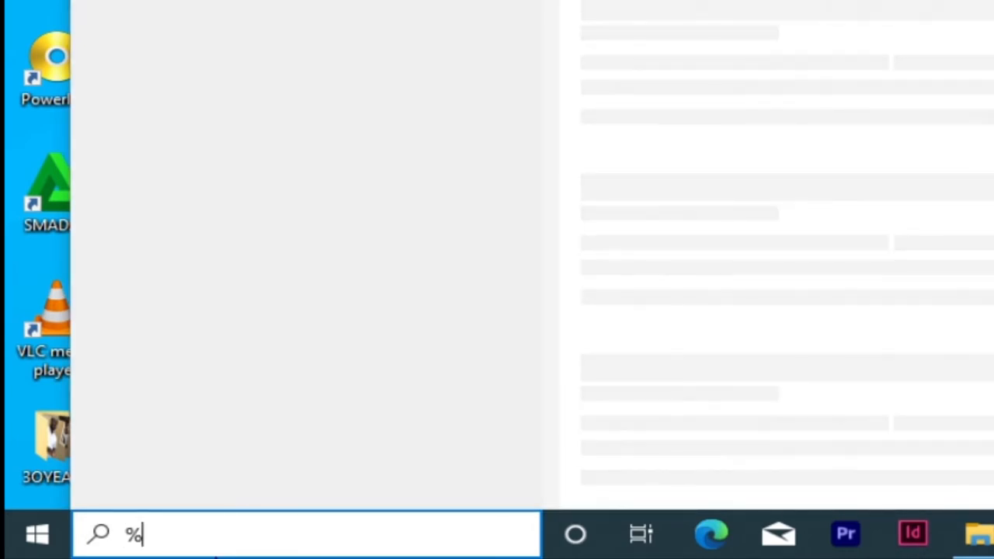
pyautogui.write('te')
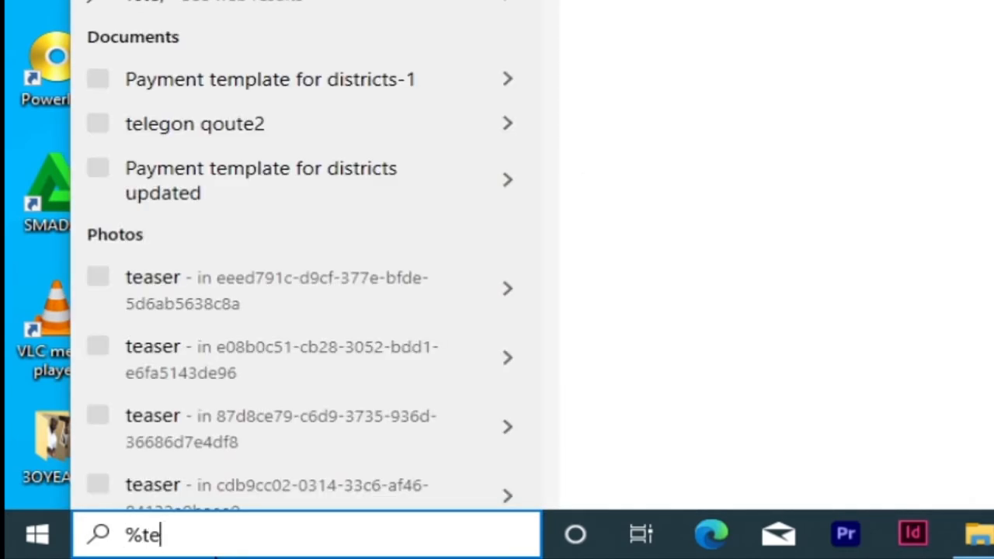
pyautogui.write('mp')
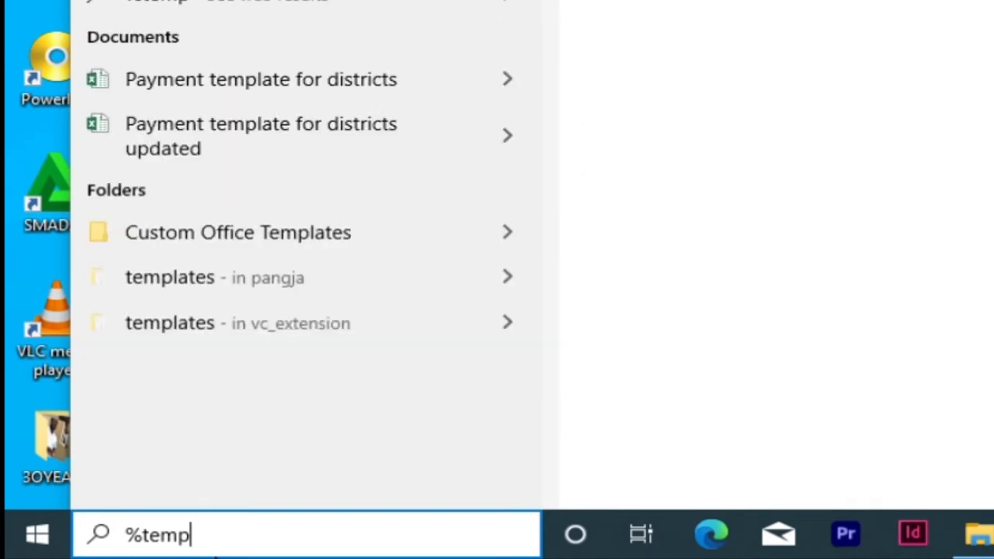
pyautogui.write('%')
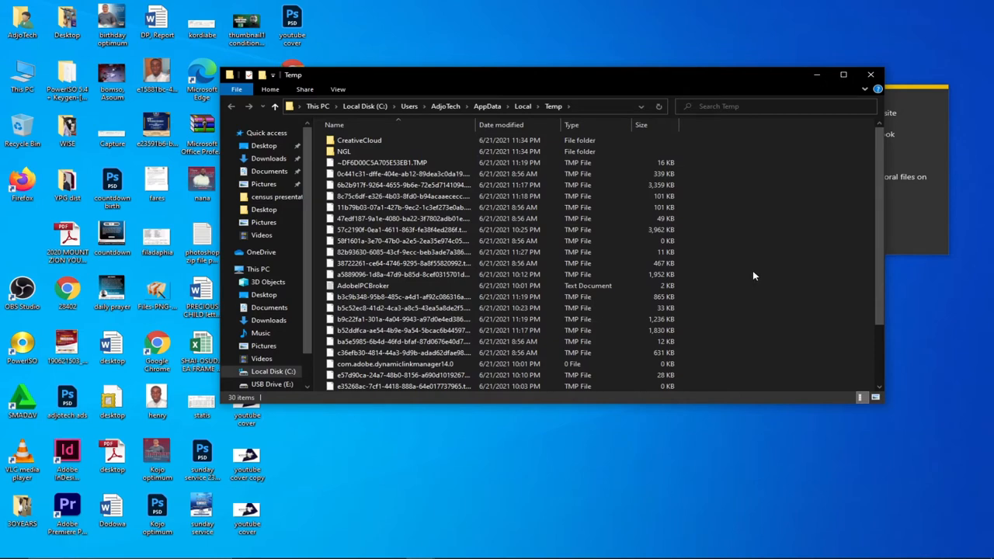
pyautogui.moveTo(752, 277)
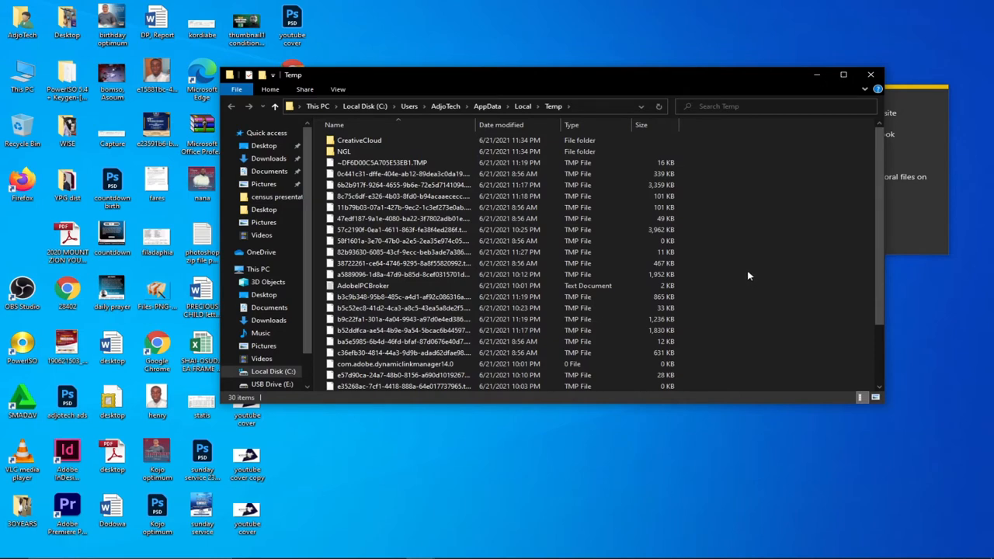
pyautogui.moveTo(750, 264)
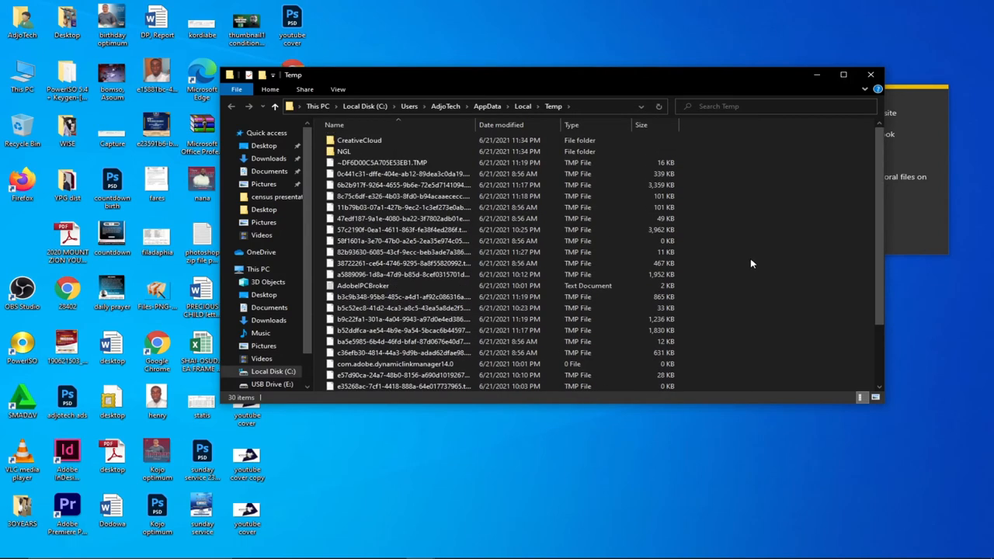
# - Scroll through the Temp folder's 30 items and select them all
pyautogui.scroll(-3)
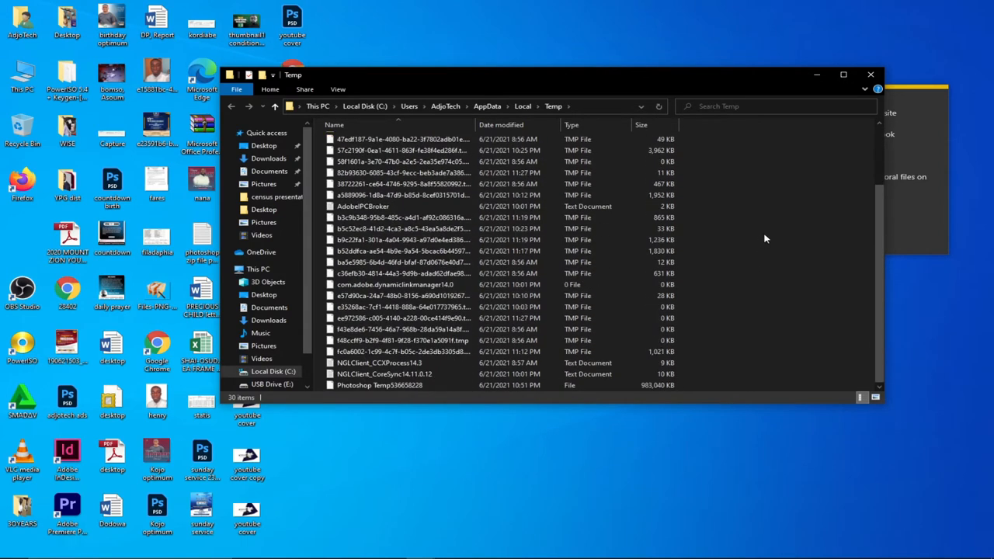
pyautogui.moveTo(786, 224)
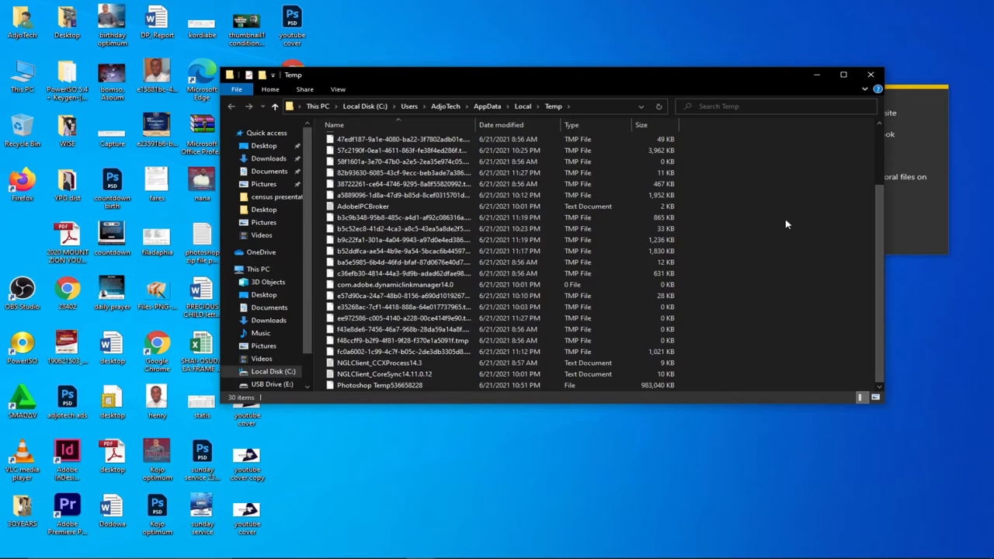
pyautogui.press('ctrl+a')
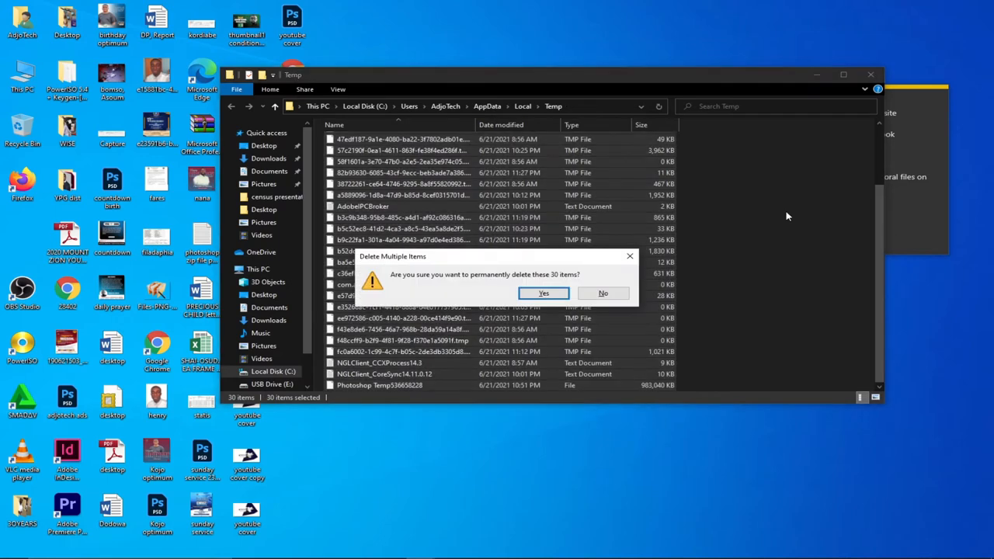
pyautogui.moveTo(627, 318)
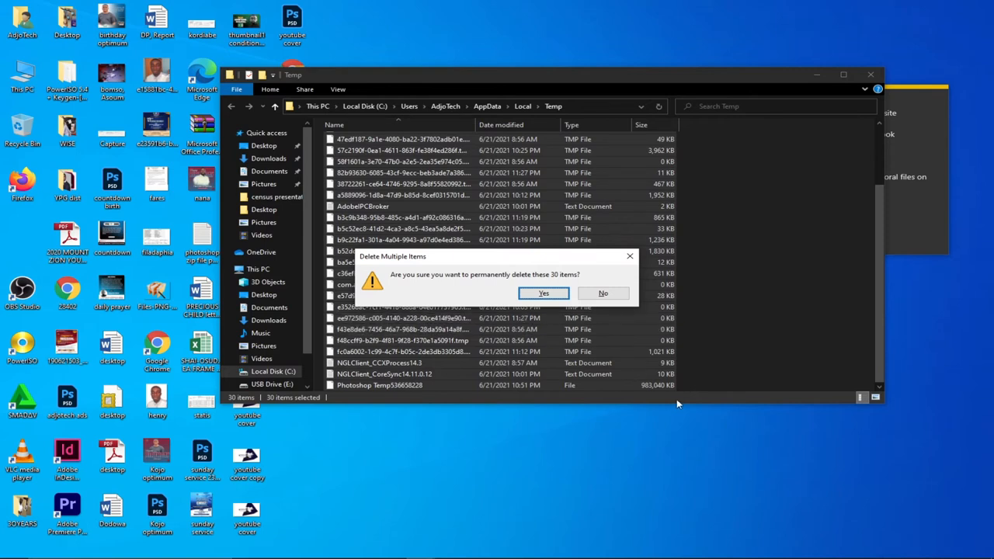
pyautogui.moveTo(752, 332)
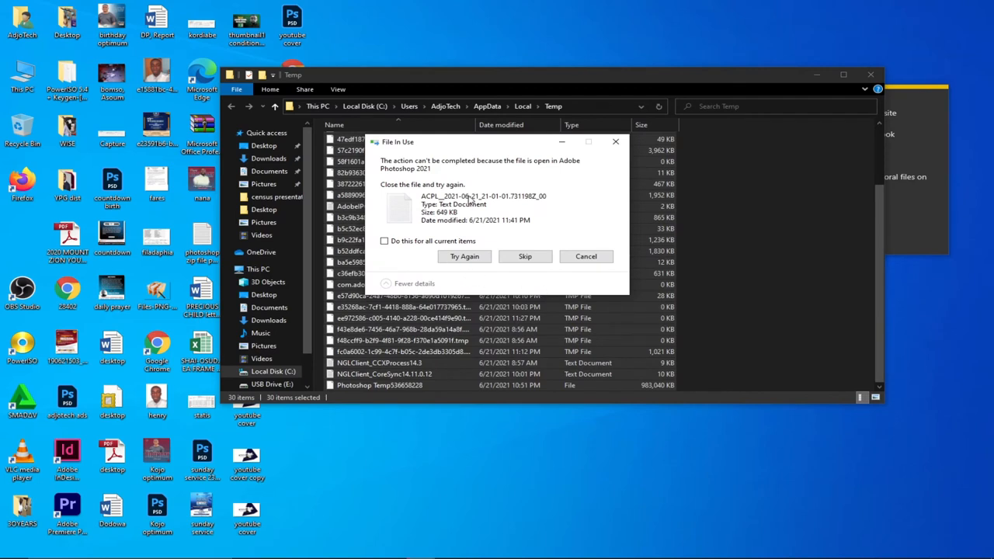
pyautogui.moveTo(451, 180)
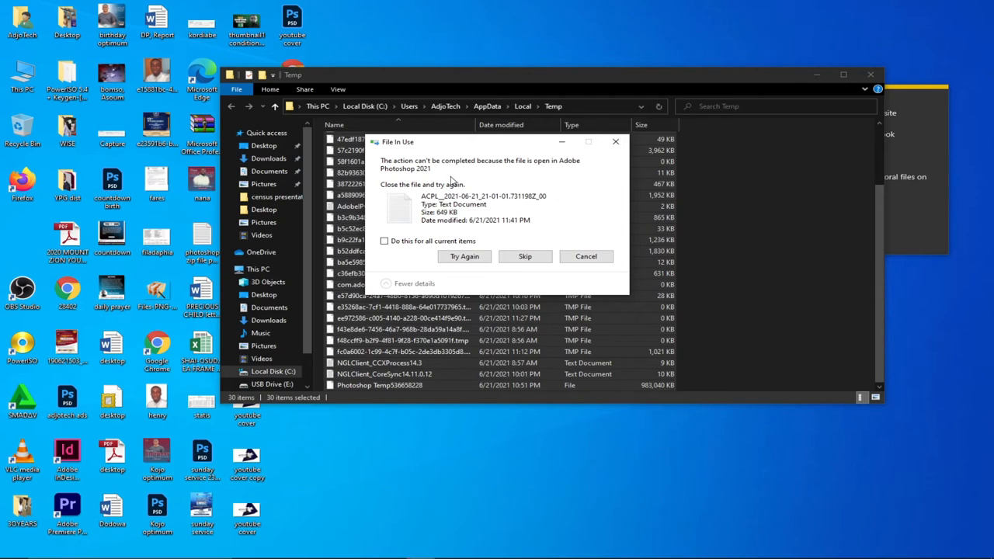
# - Skip all in-use files, applying the choice to every current item
pyautogui.click(383, 241)
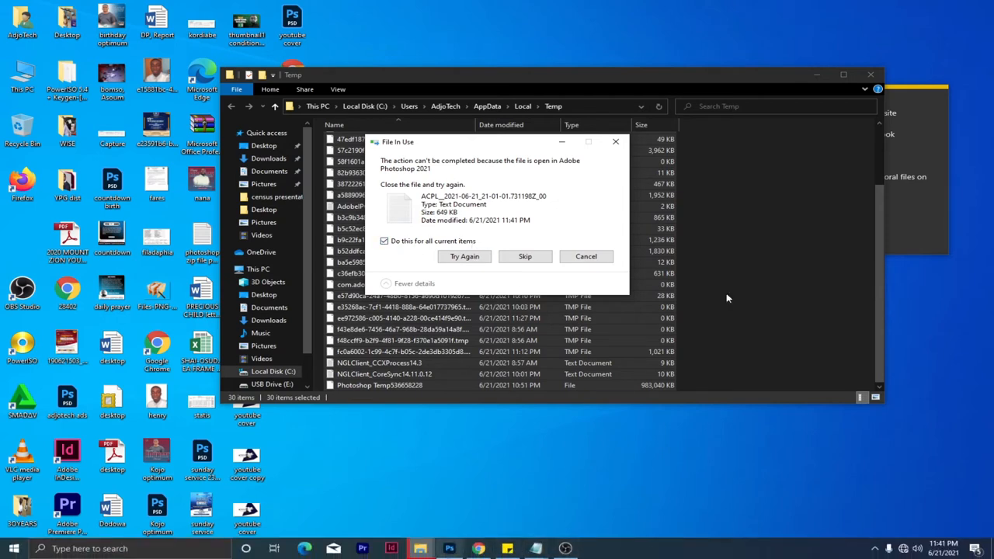
pyautogui.moveTo(622, 191)
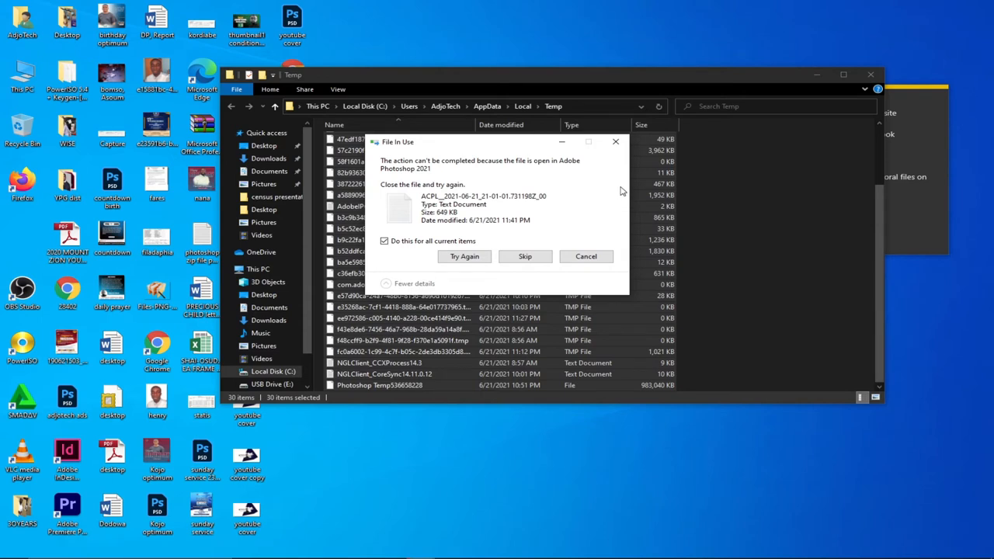
pyautogui.moveTo(479, 215)
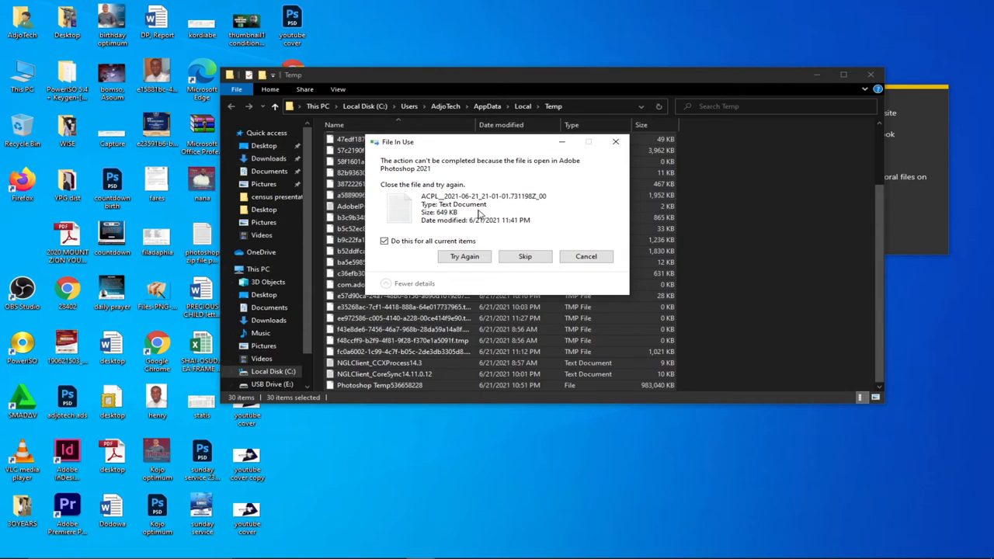
pyautogui.moveTo(485, 253)
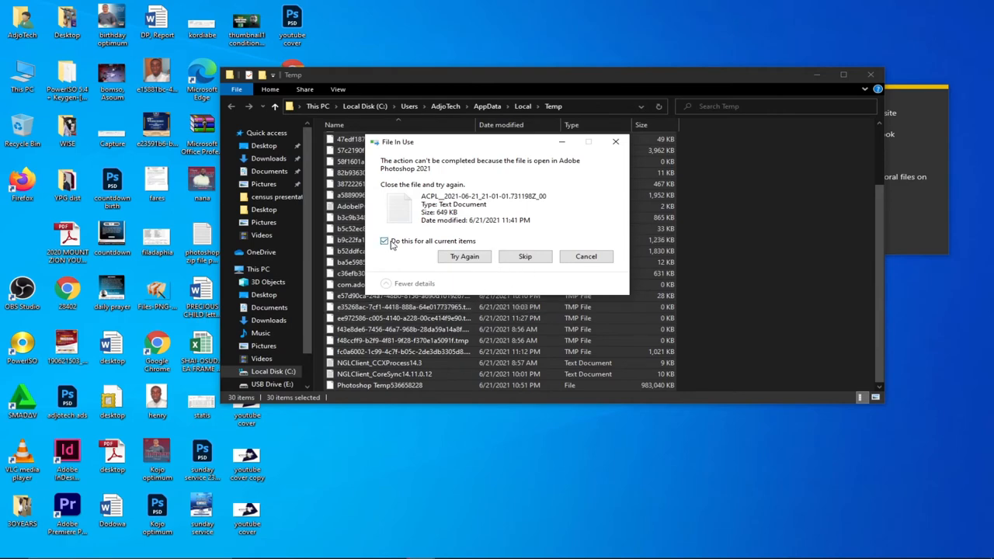
pyautogui.click(525, 256)
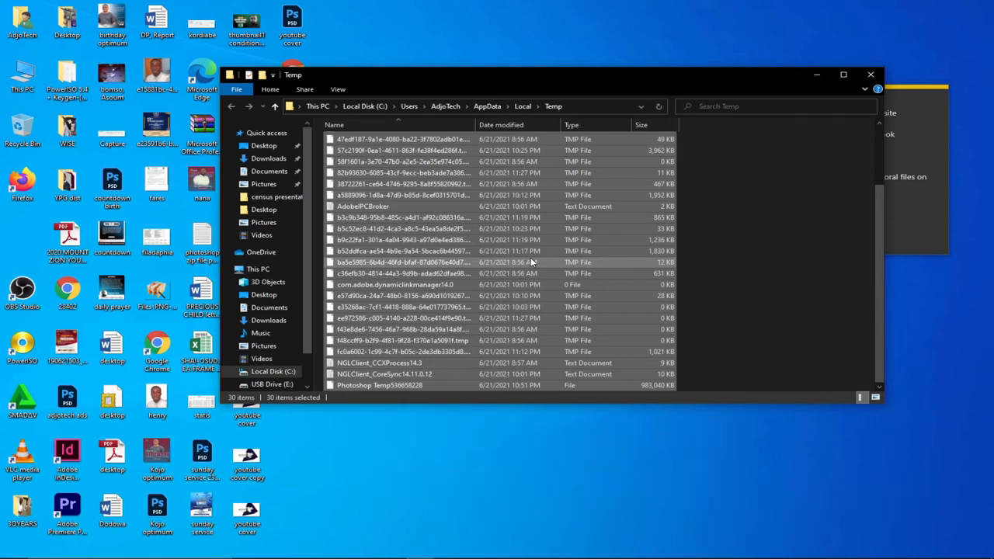
pyautogui.moveTo(528, 271)
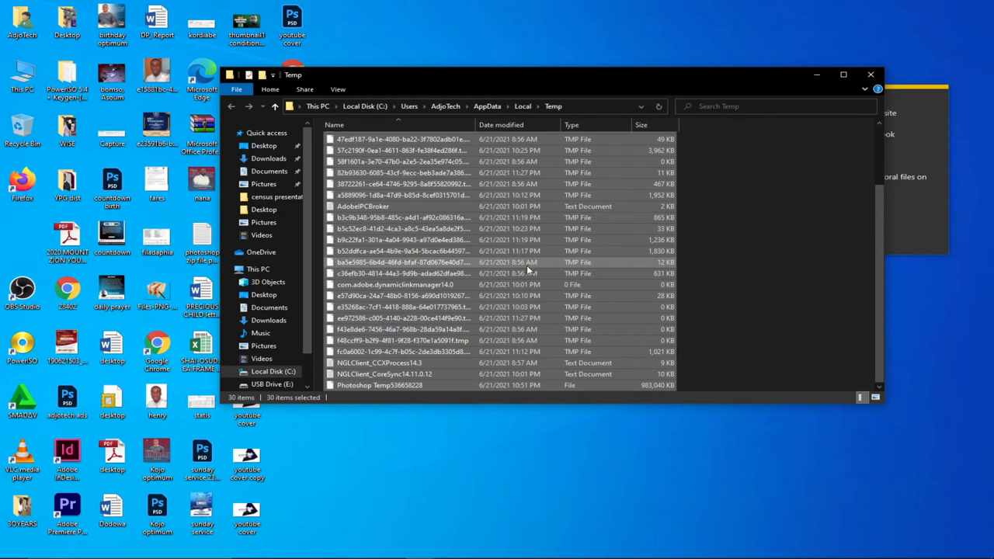
pyautogui.moveTo(529, 269)
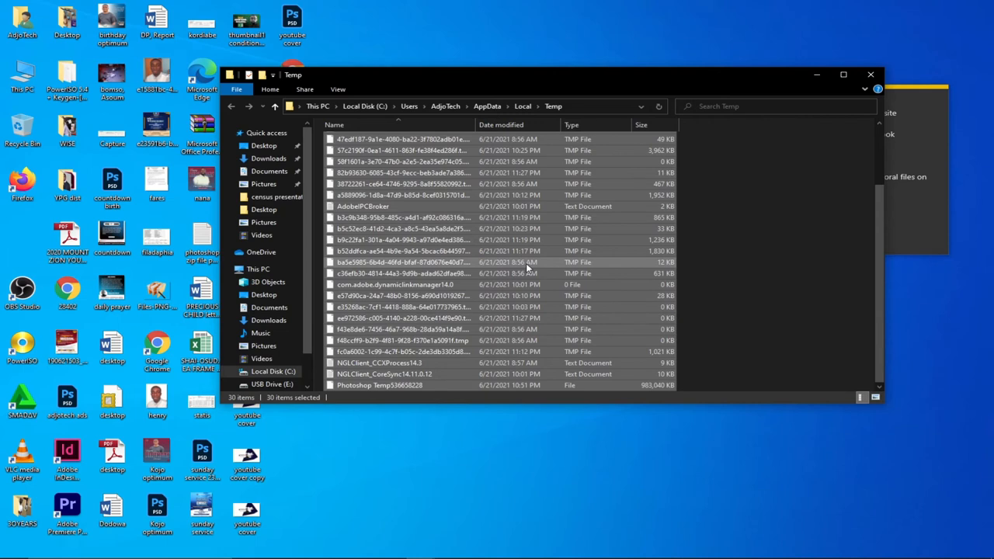
pyautogui.moveTo(518, 273)
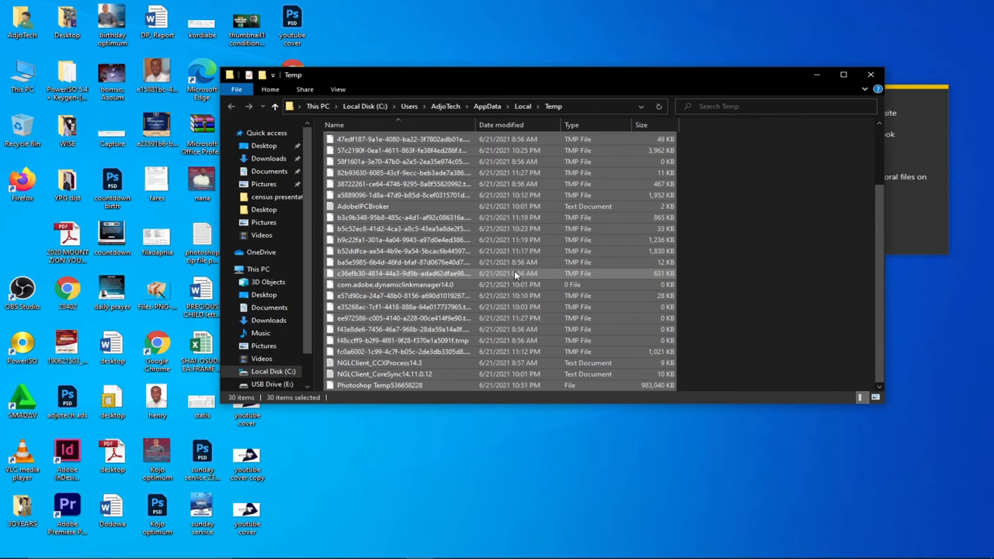
pyautogui.scroll(3)
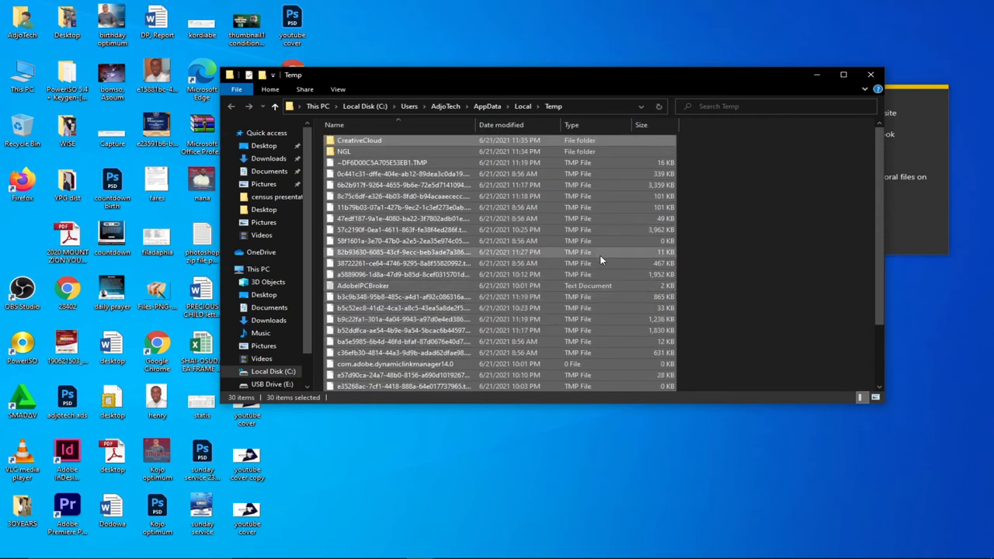
pyautogui.moveTo(751, 317)
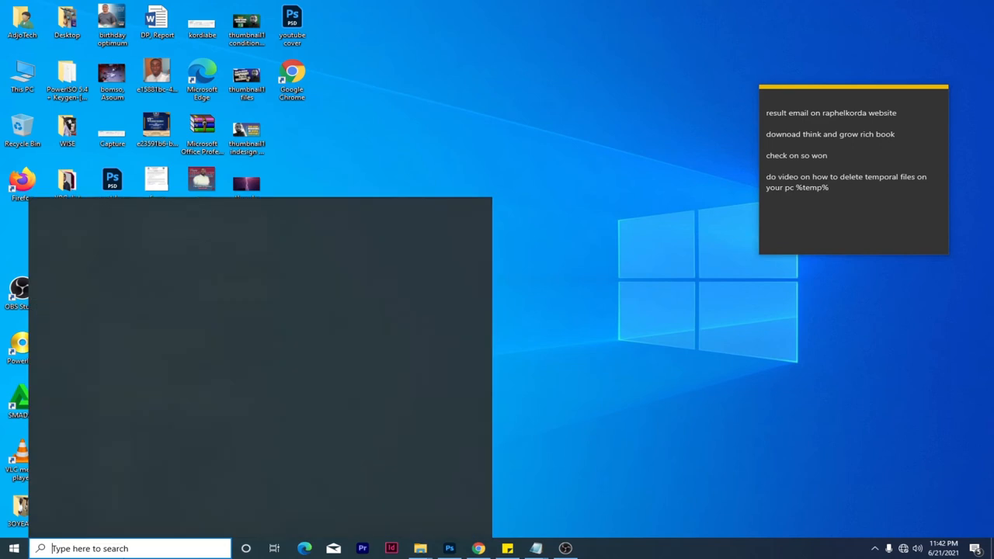
# - Dismiss the search panel and reopen %temp% through the Run dialog
pyautogui.click(128, 548)
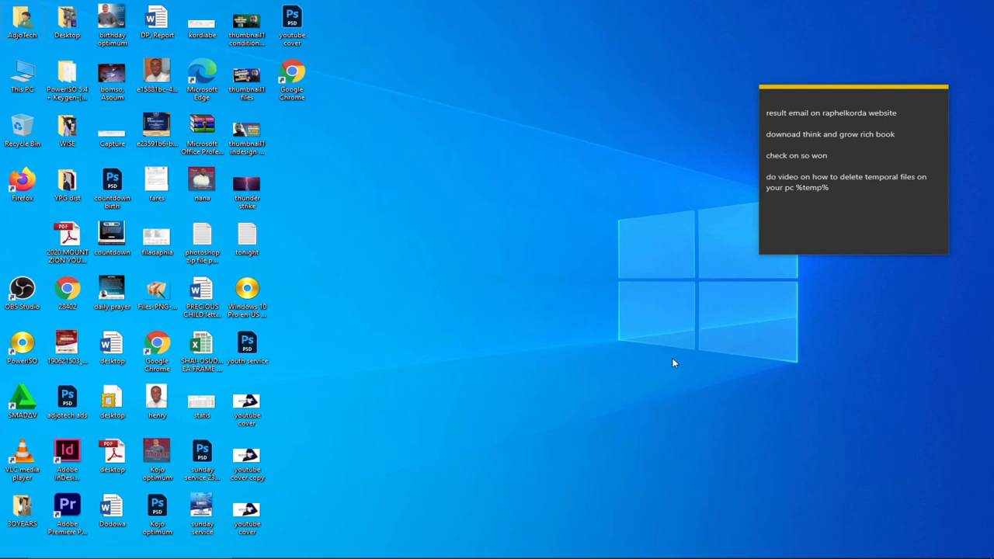
pyautogui.press('Win+r')
pyautogui.write('%temp%')
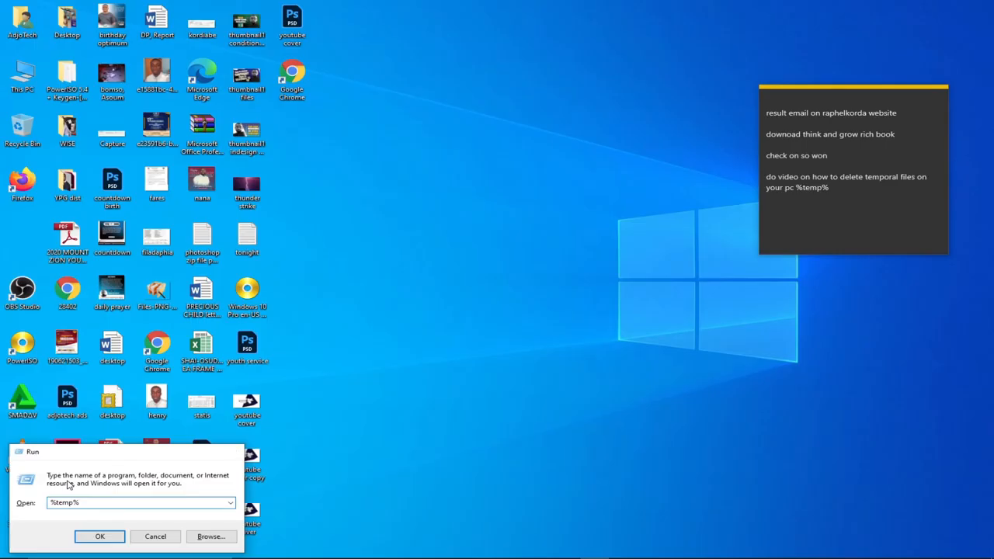
pyautogui.click(100, 537)
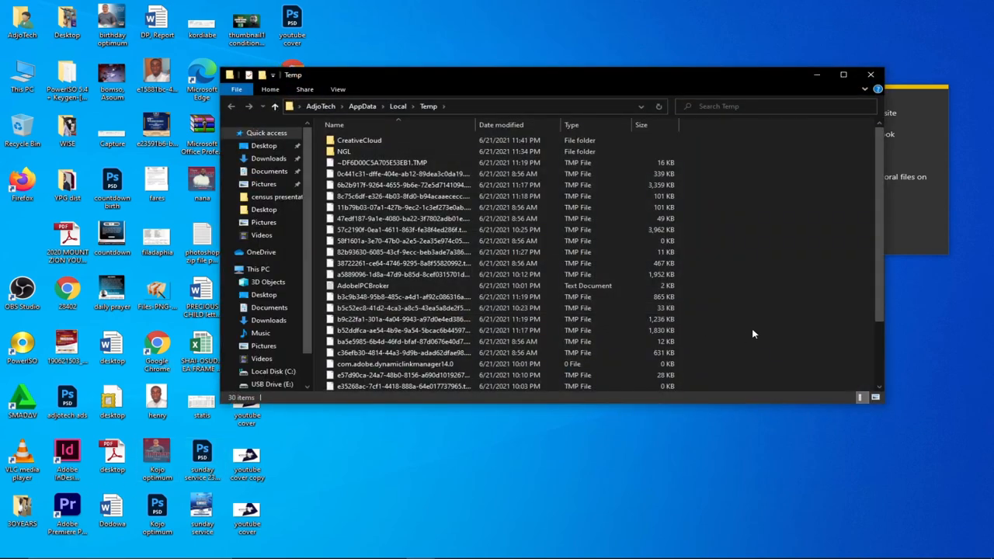
pyautogui.scroll(-3)
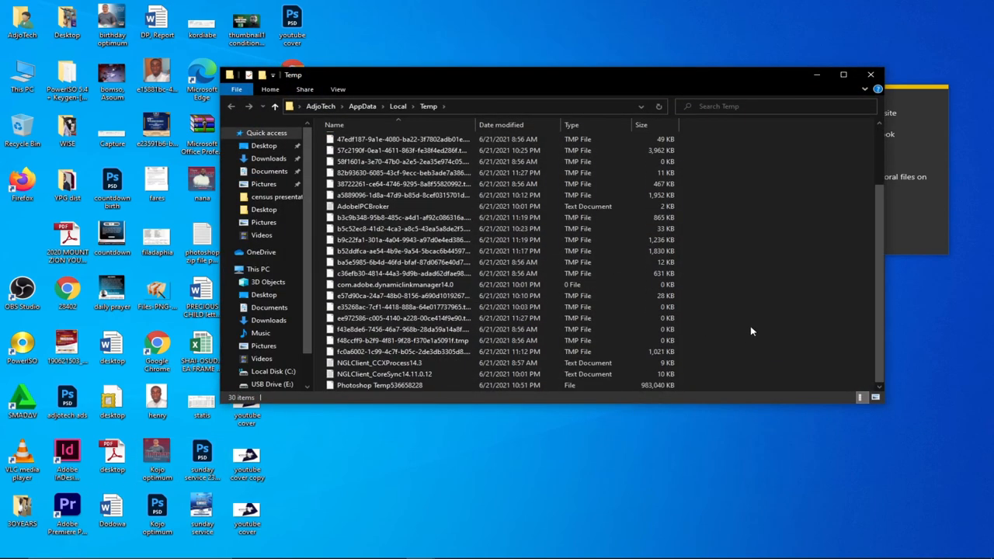
pyautogui.moveTo(751, 324)
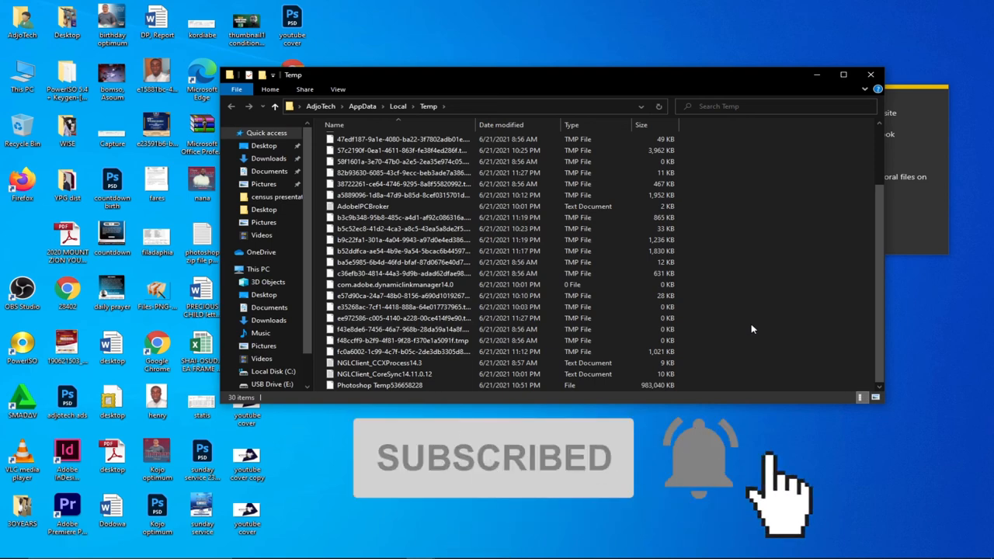
pyautogui.scroll(3)
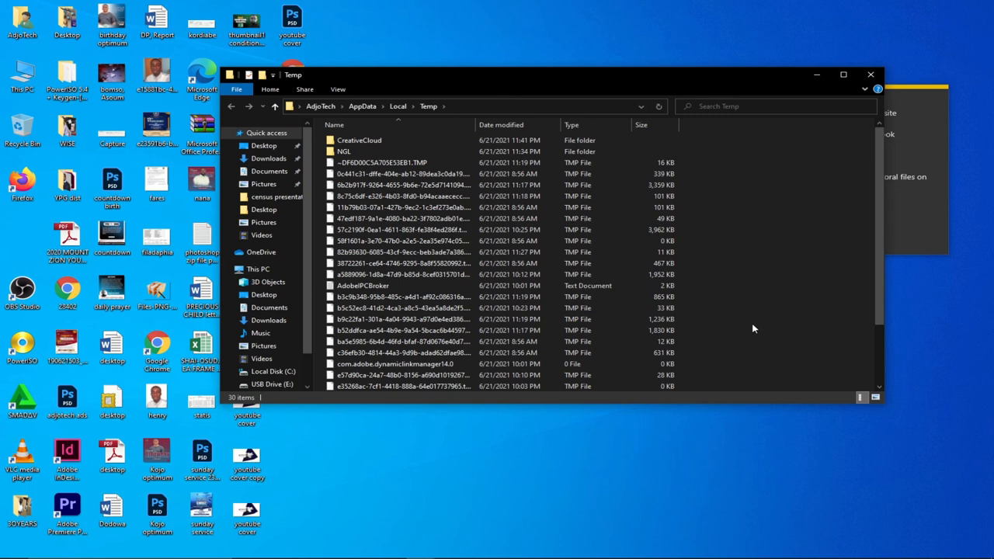
pyautogui.moveTo(748, 321)
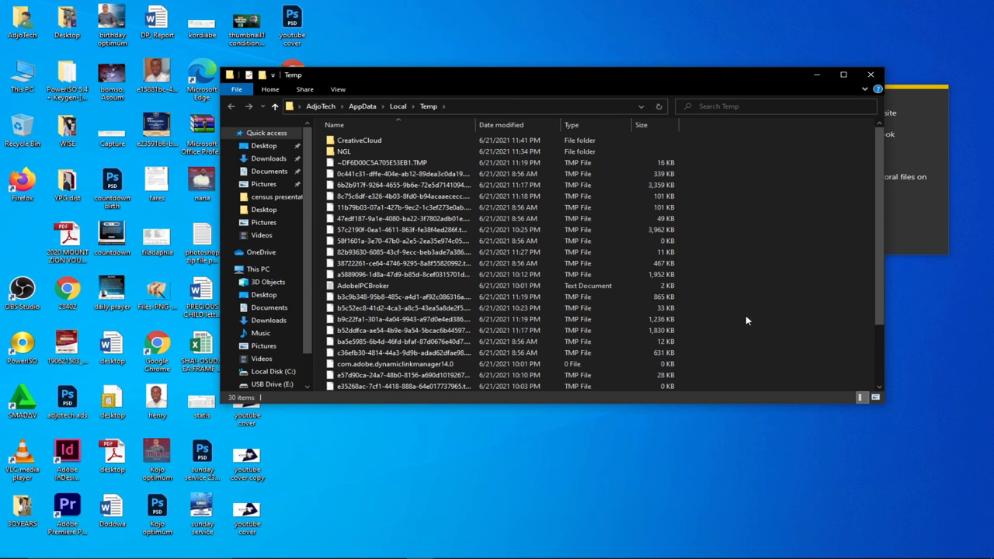